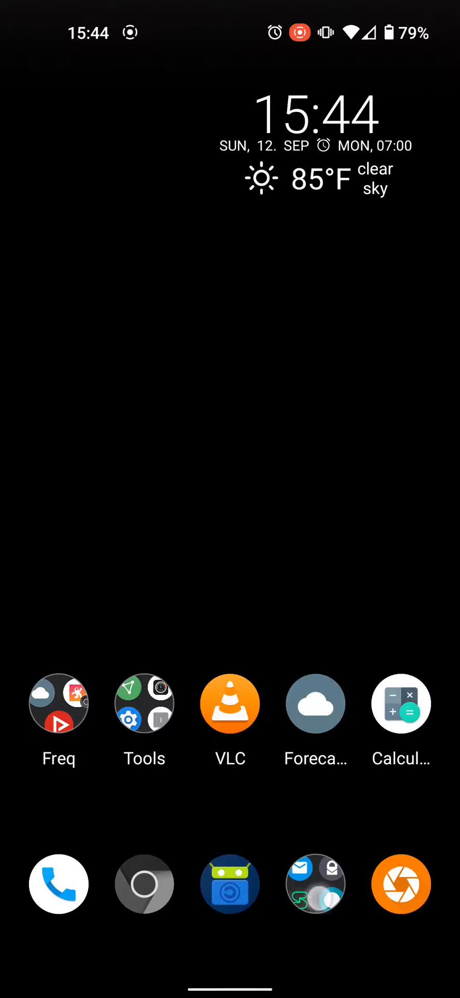
# Look at the second home screen page, return, and launch VLC from the home screen.
pyautogui.click(315, 882)
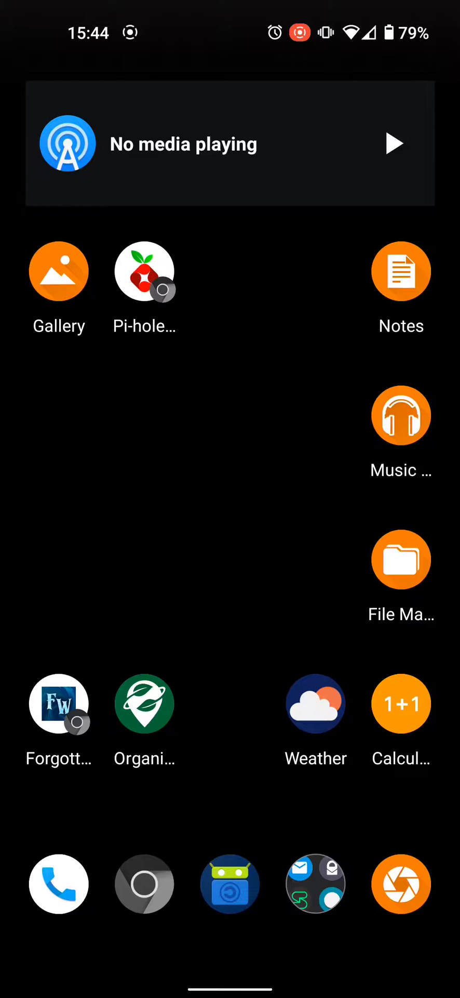
pyautogui.hscroll(-3)
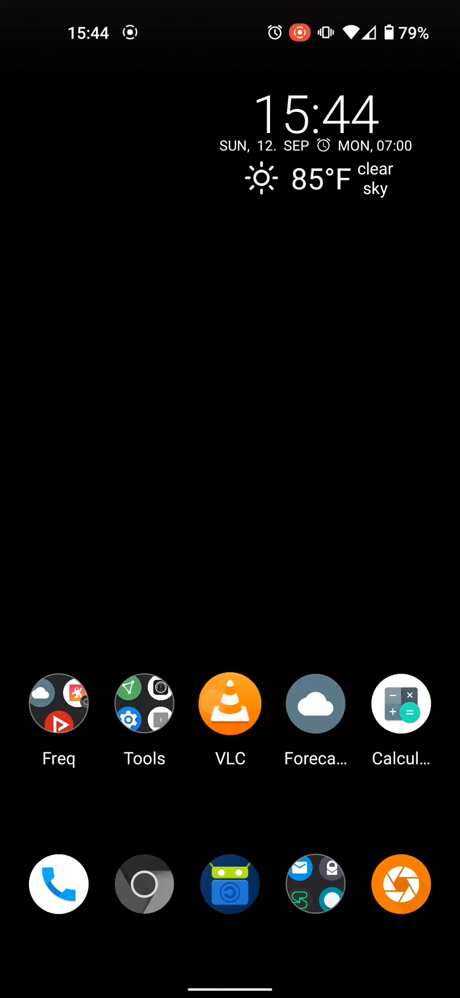
pyautogui.click(230, 703)
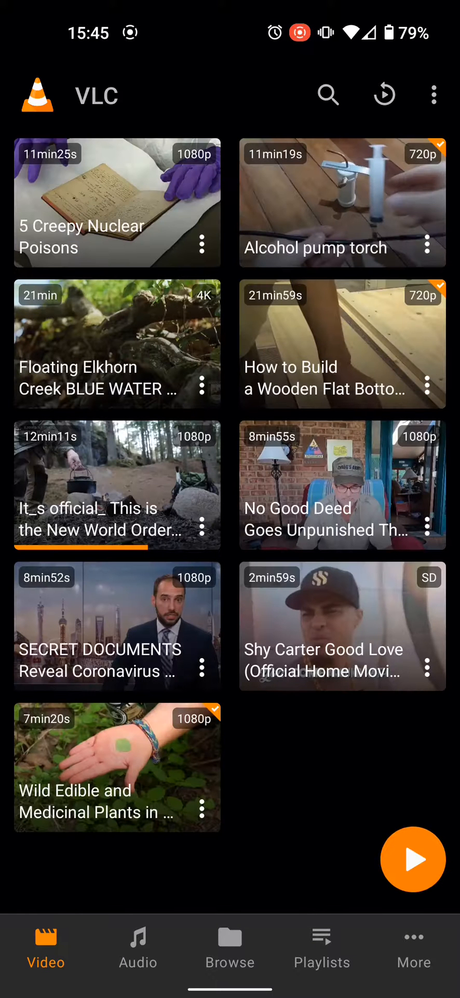
# Switch VLC to the Audio library and browse the artists list.
pyautogui.click(137, 947)
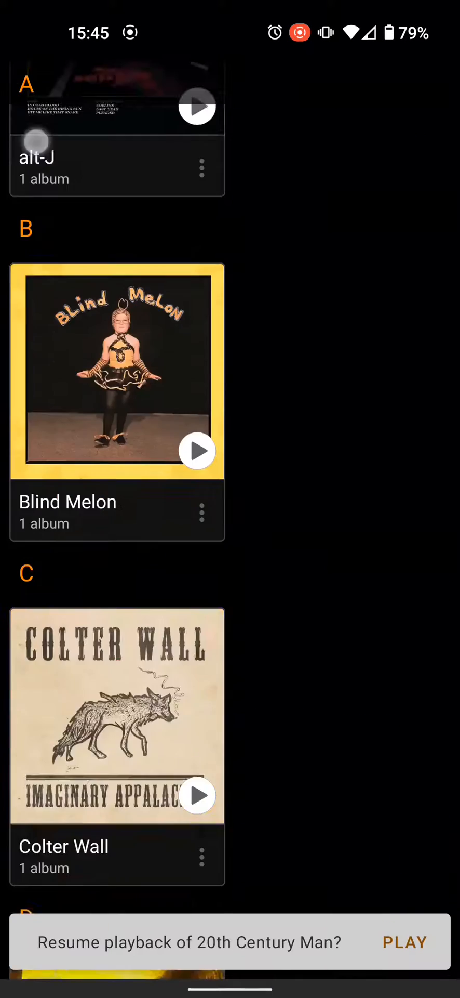
pyautogui.scroll(-3)
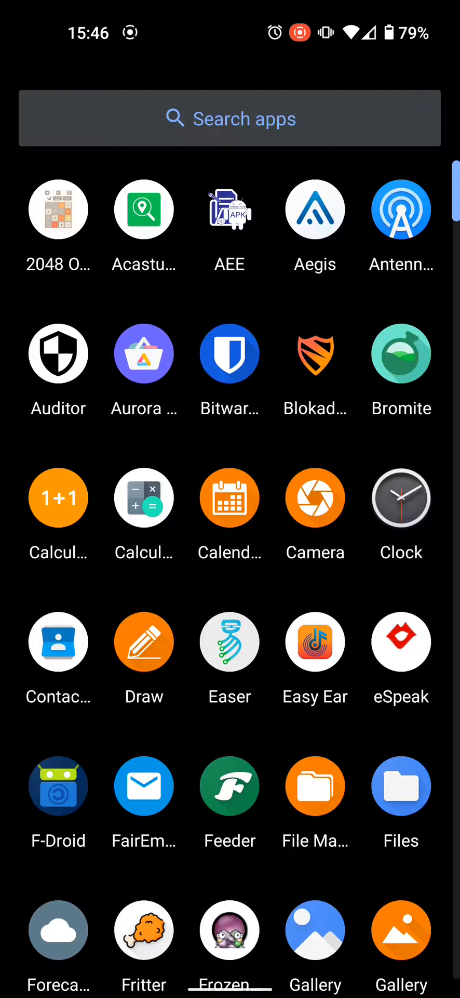
# Scroll the app drawer to Organic Maps and launch it.
pyautogui.scroll(-3)
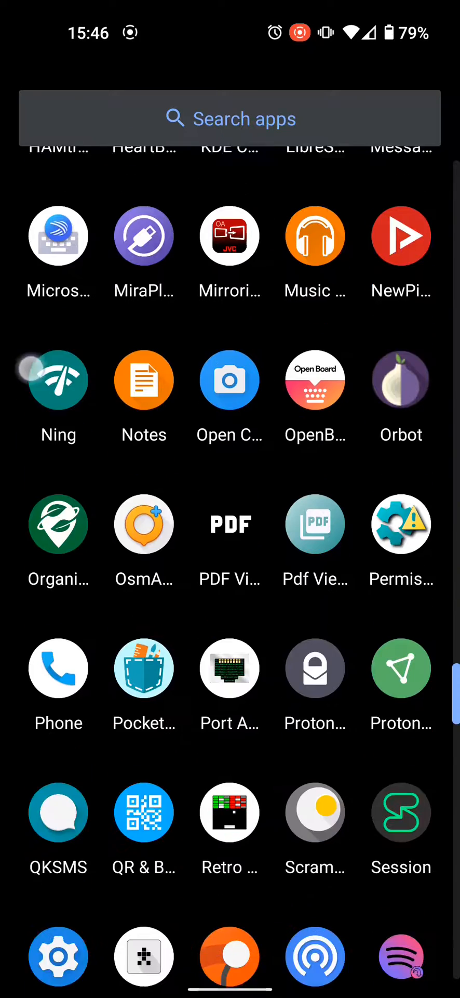
pyautogui.scroll(3)
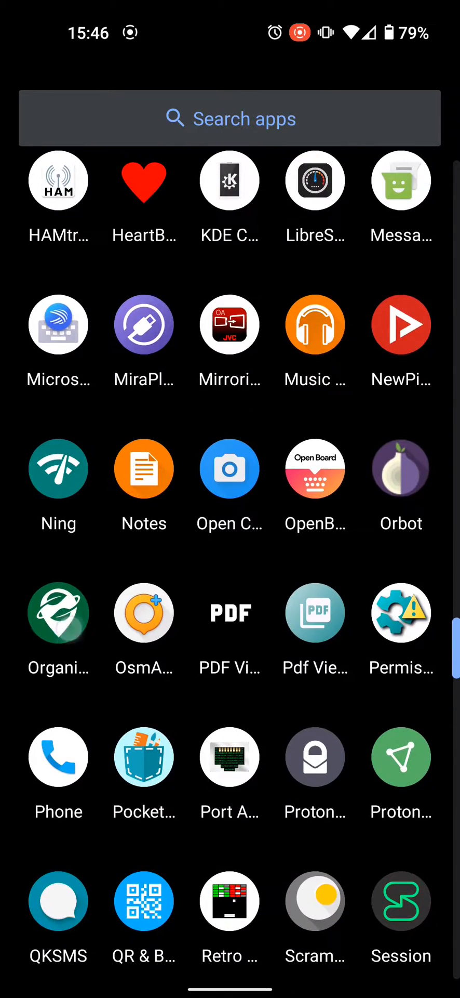
pyautogui.click(58, 612)
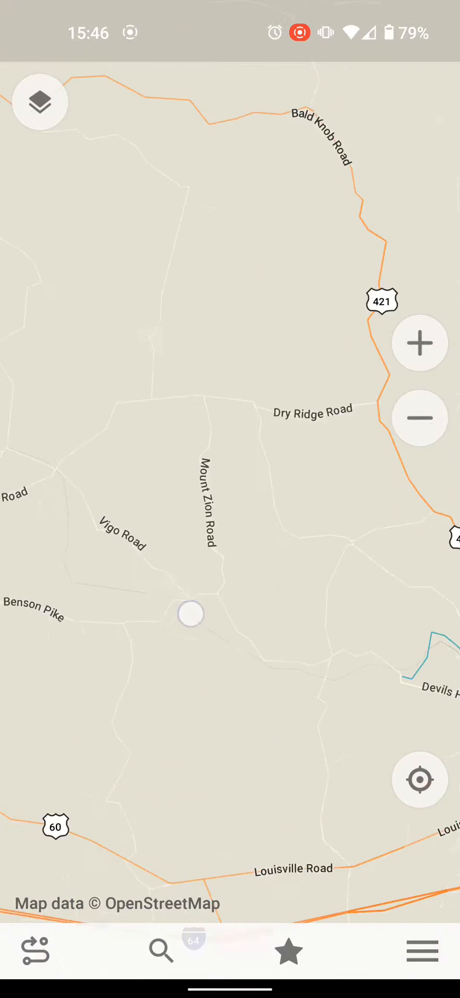
# Zoom the map out to the Cincinnati region, then return to the home screen.
pyautogui.click(420, 418)
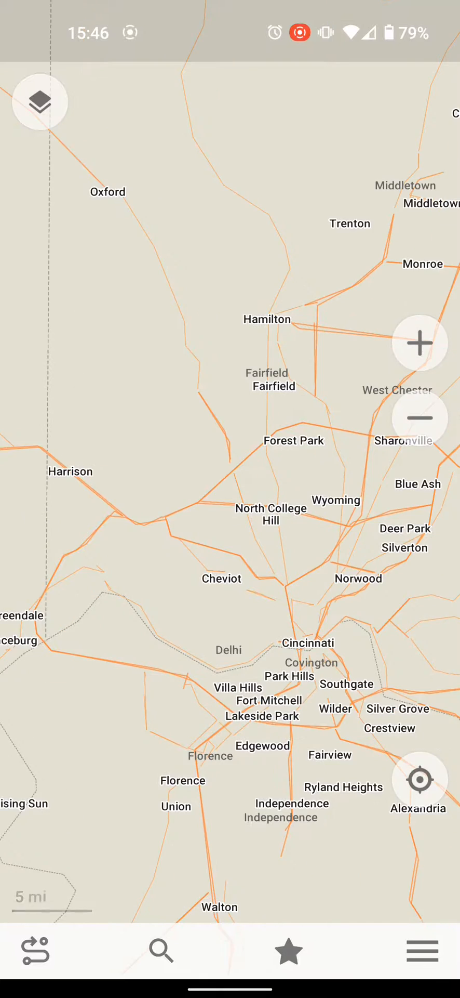
pyautogui.press('Home')
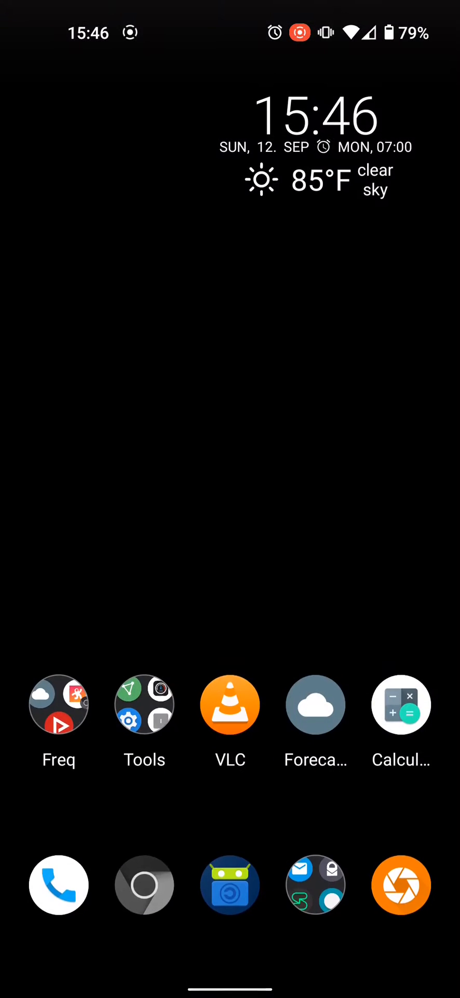
# Bring up the app drawer and scroll toward the Fritter icon.
pyautogui.scroll(3)
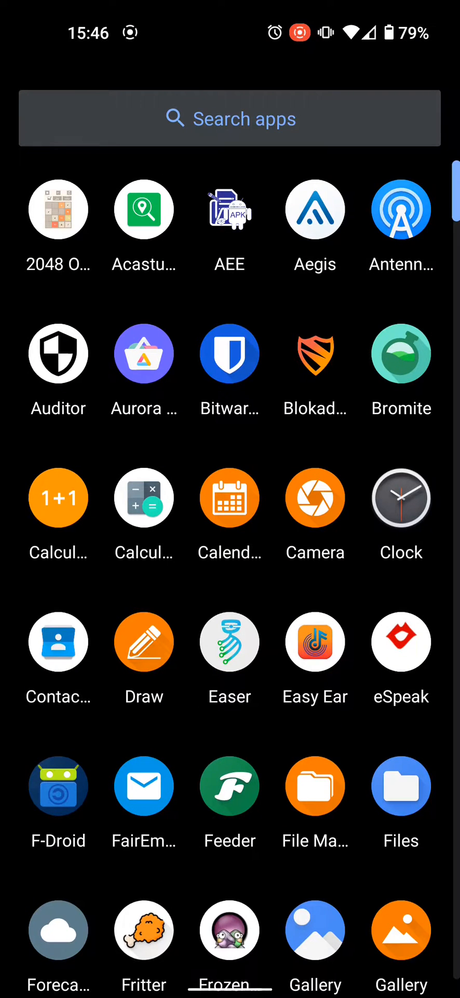
pyautogui.scroll(-3)
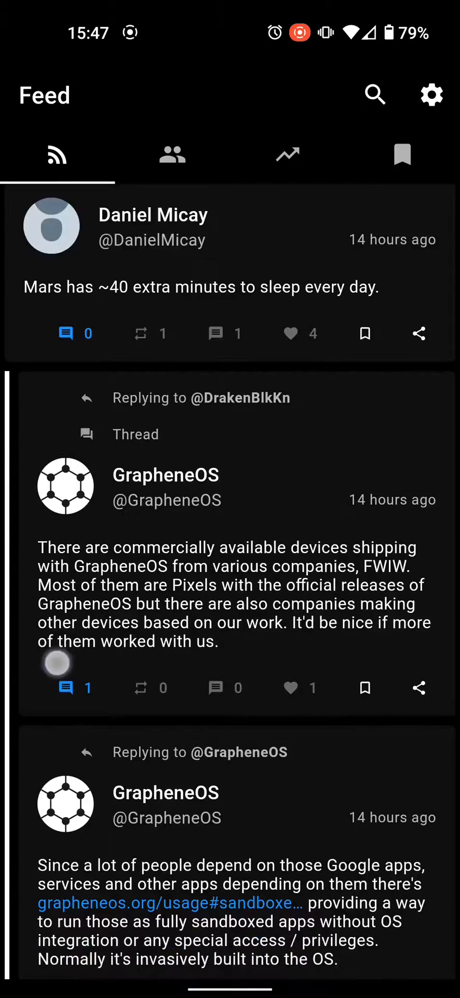
# Read down the Fritter feed, then show the Subscriptions list of followed accounts.
pyautogui.scroll(3)
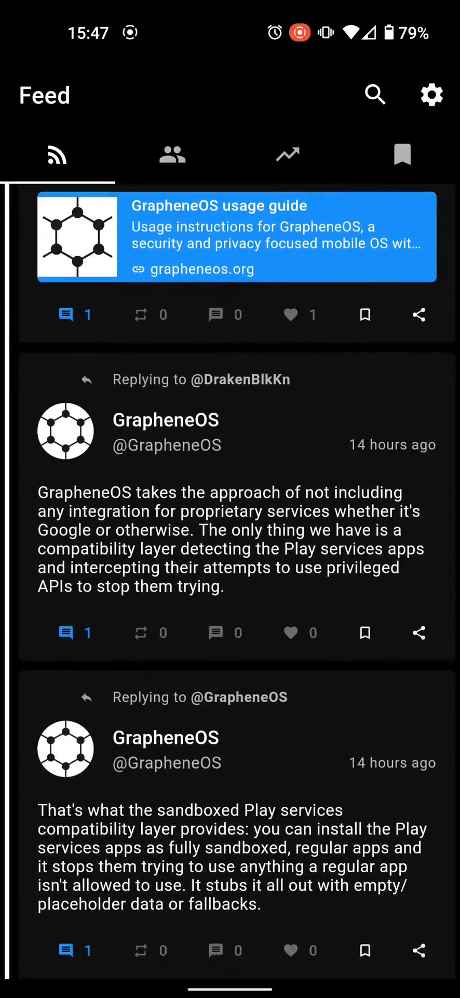
pyautogui.scroll(3)
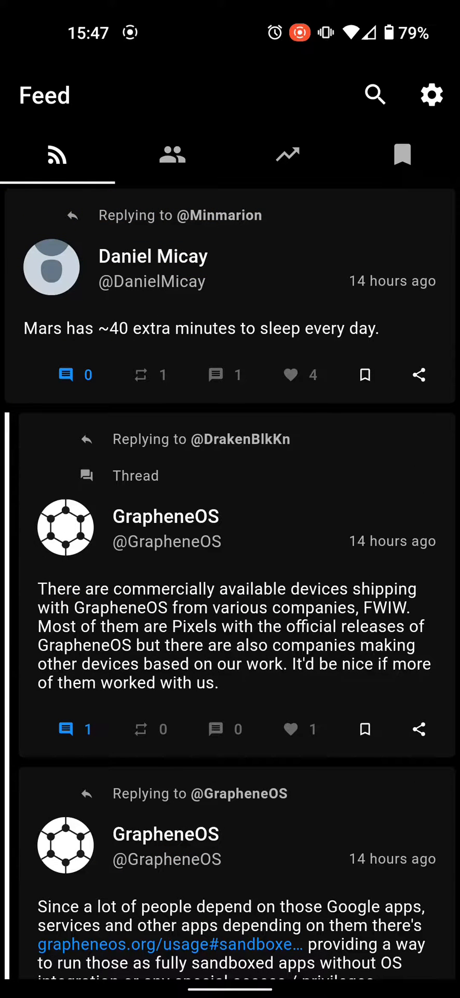
pyautogui.click(172, 155)
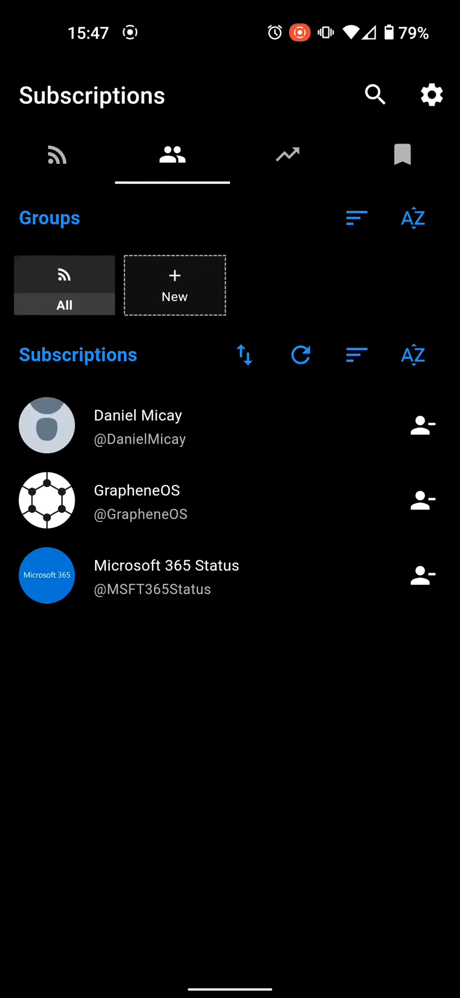
# View the Microsoft 365 Status account's tweets, then return to the home screen.
pyautogui.click(167, 575)
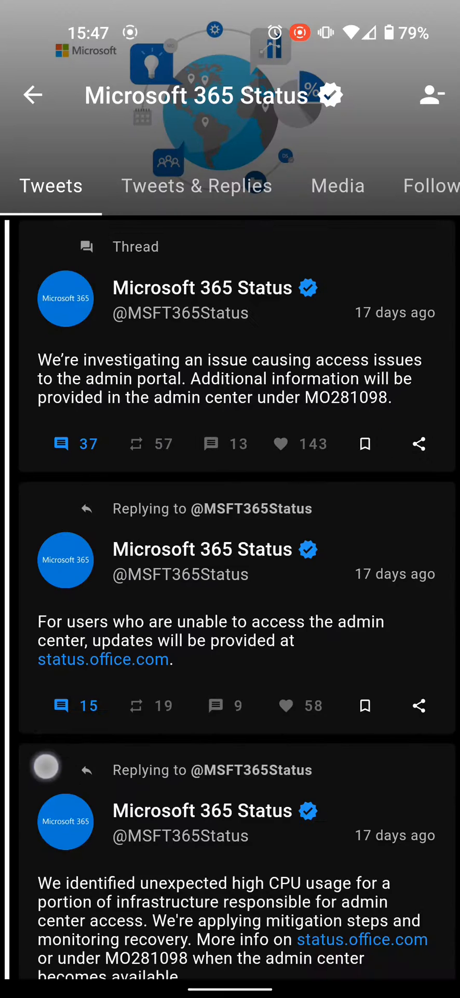
pyautogui.scroll(3)
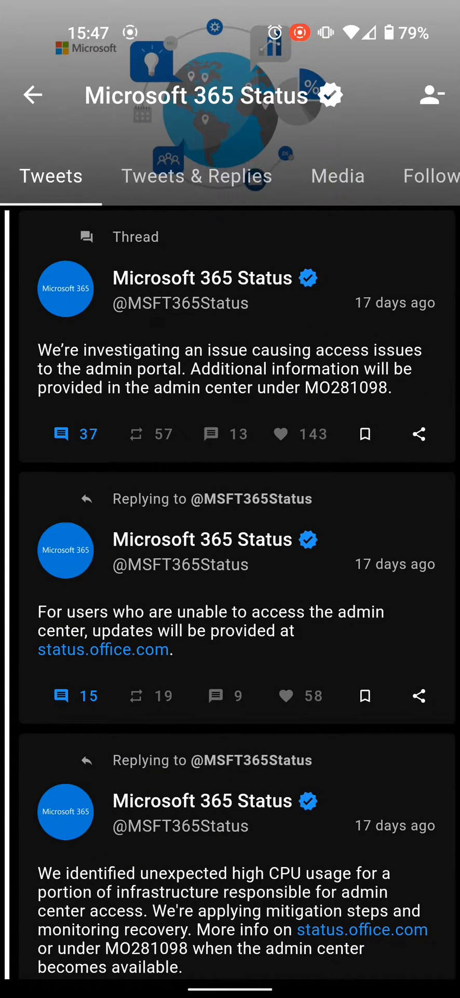
pyautogui.press('Home')
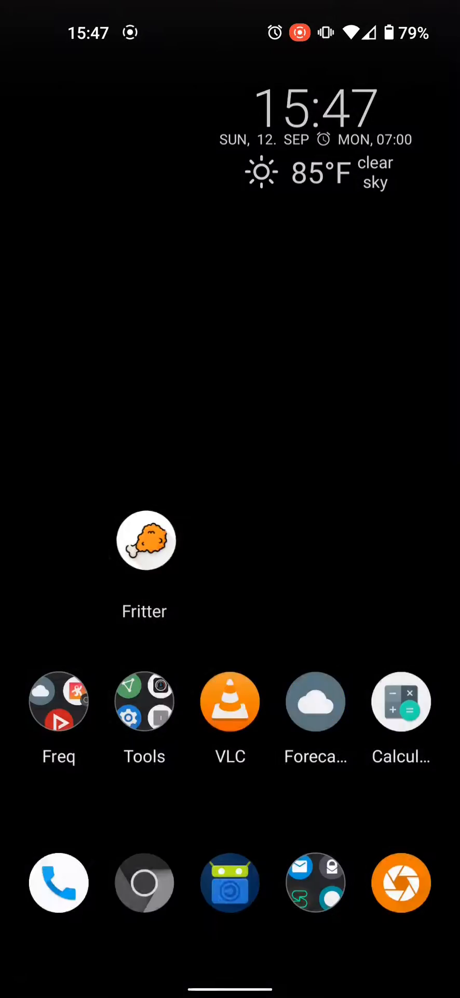
pyautogui.scroll(3)
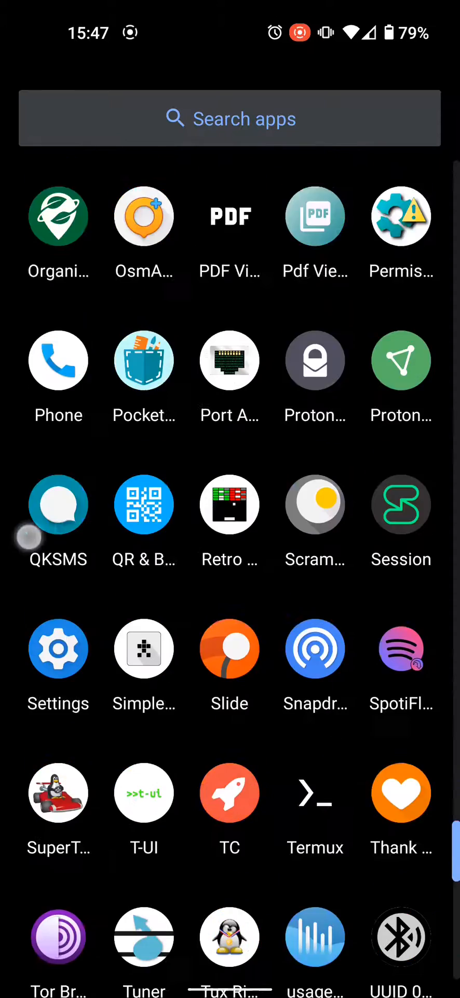
pyautogui.scroll(-3)
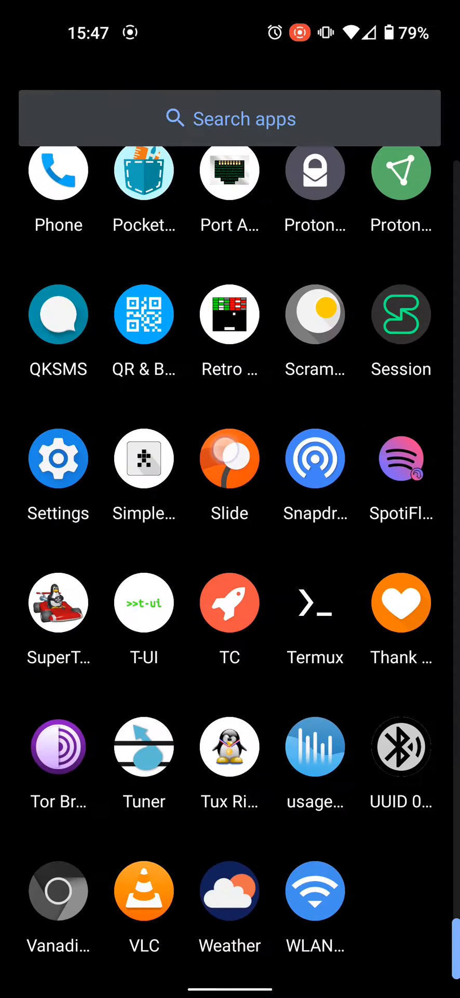
pyautogui.click(230, 458)
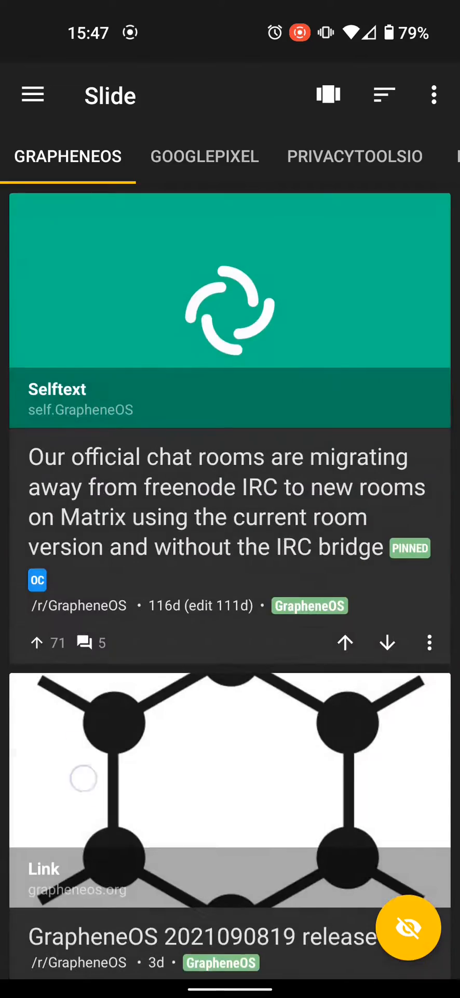
pyautogui.scroll(-3)
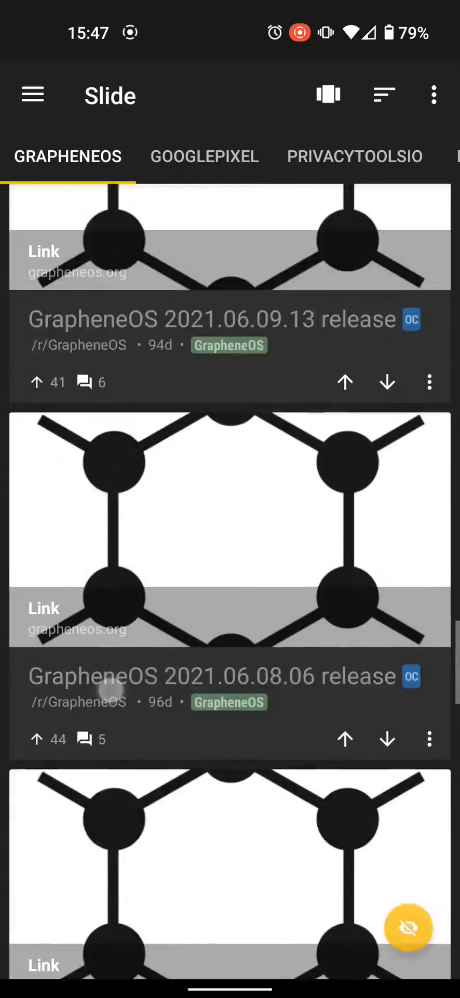
pyautogui.press('HOME')
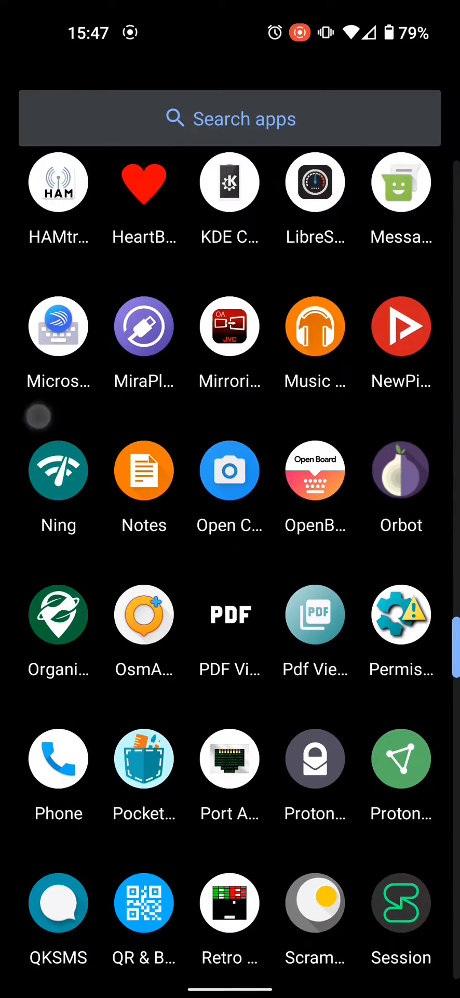
# Scroll through the app drawer to usageDirect and launch it.
pyautogui.scroll(-3)
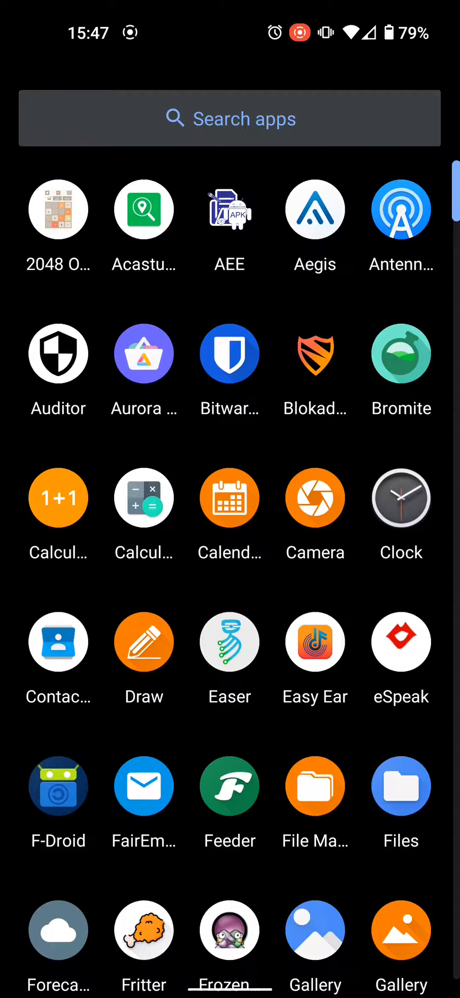
pyautogui.scroll(-3)
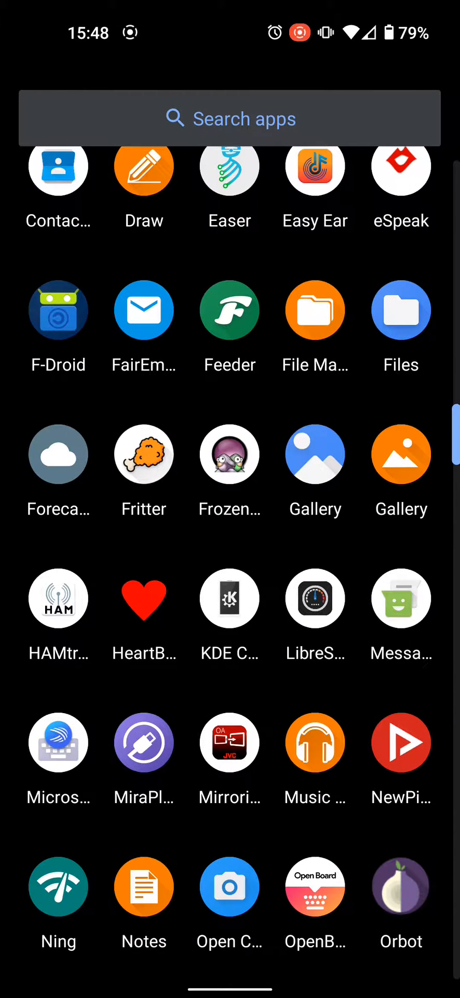
pyautogui.scroll(3)
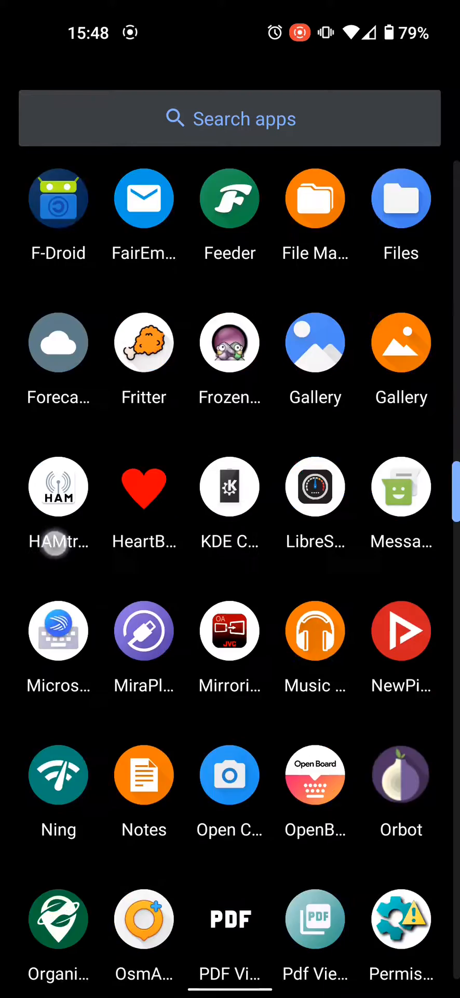
pyautogui.scroll(-3)
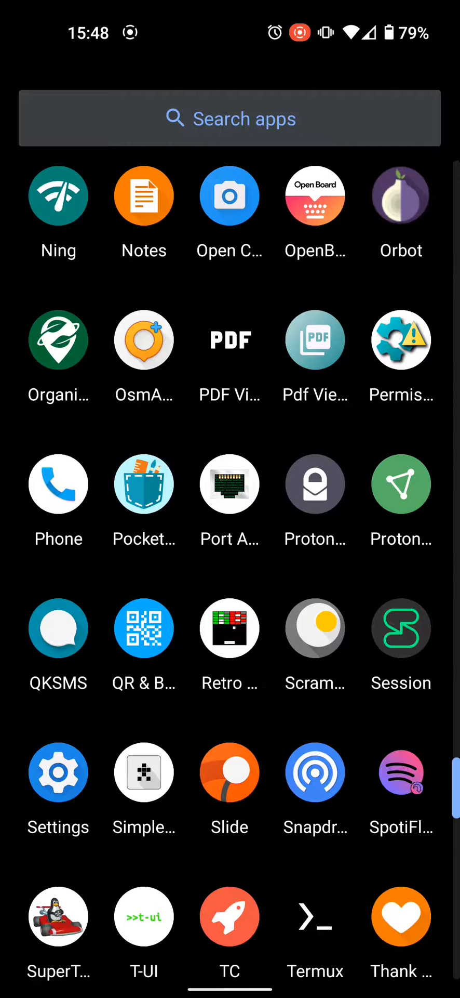
pyautogui.scroll(-3)
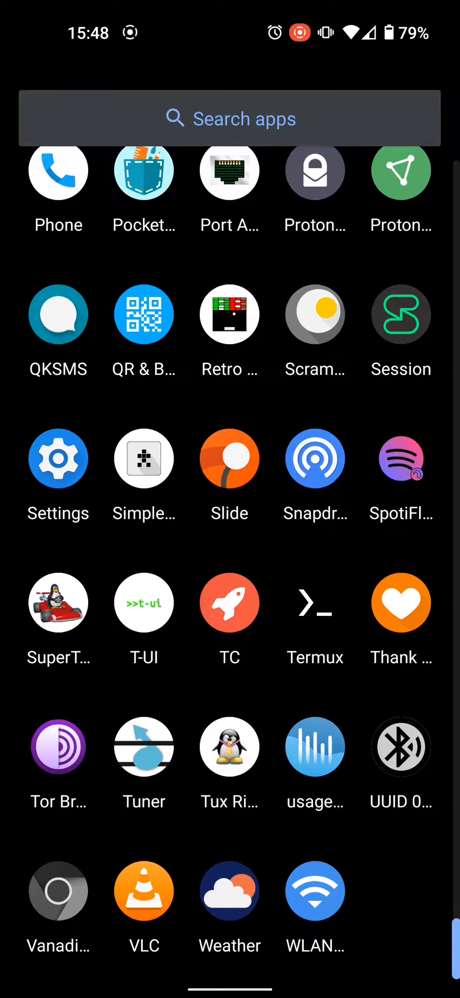
pyautogui.click(315, 746)
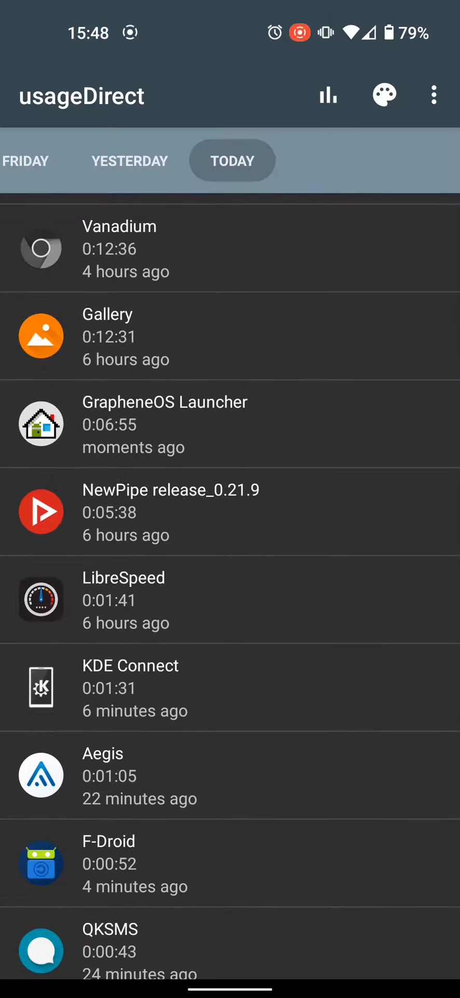
# Scroll through today's per-app usage times in usageDirect.
pyautogui.scroll(-3)
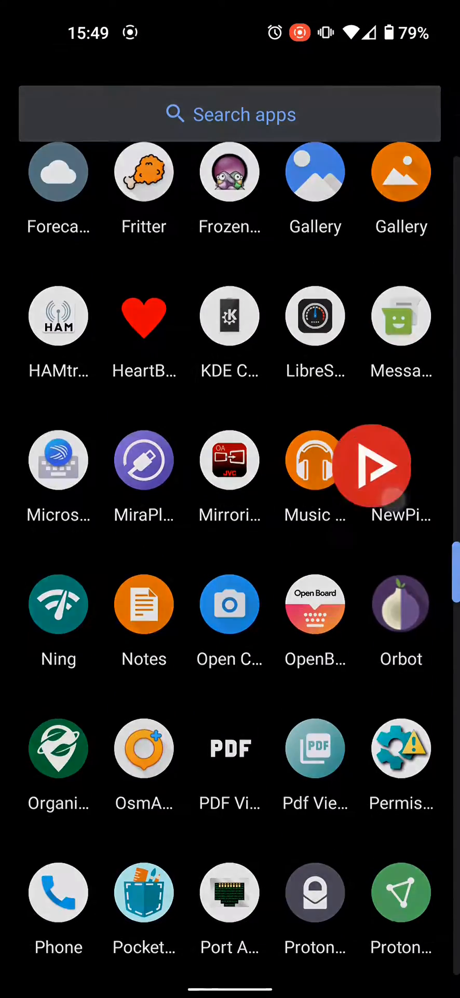
# Launch NewPipe, show its Trending videos list, then go back home.
pyautogui.click(374, 460)
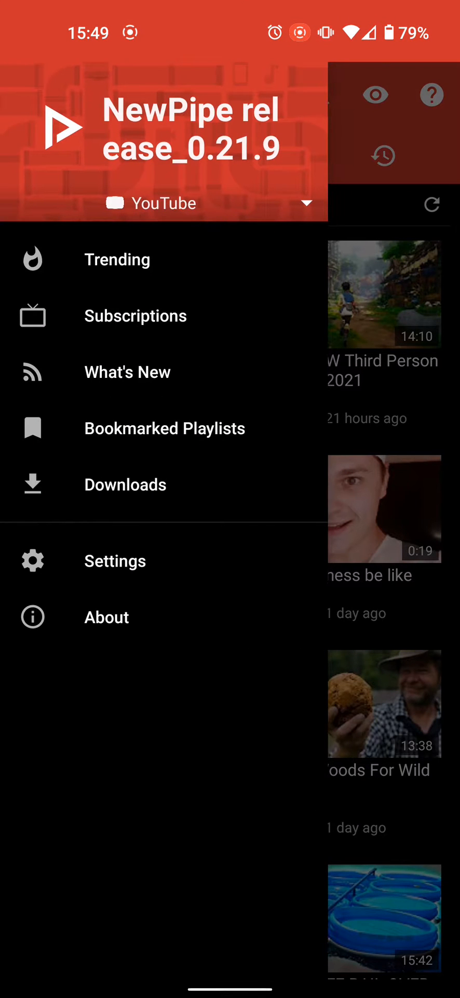
pyautogui.click(118, 259)
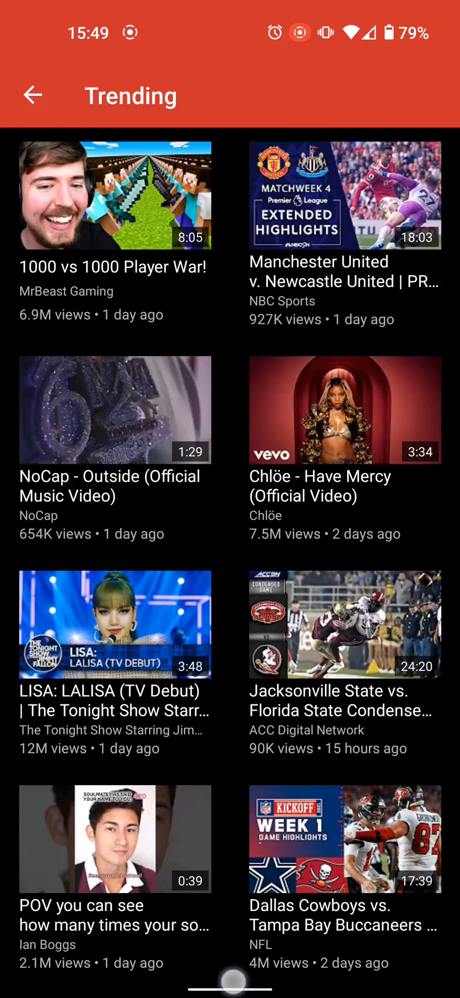
pyautogui.press('Home')
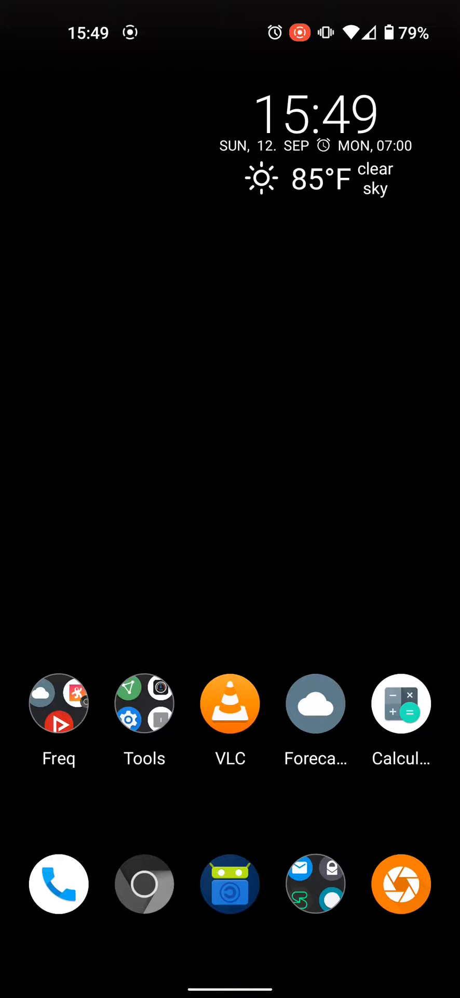
# Glance at another home screen page, then bring up the app drawer scrolled to the top.
pyautogui.click(315, 703)
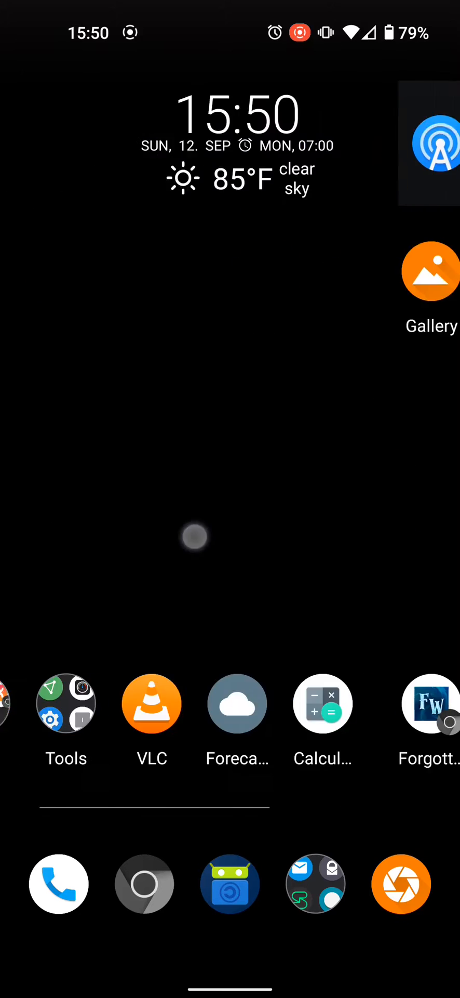
pyautogui.hscroll(3)
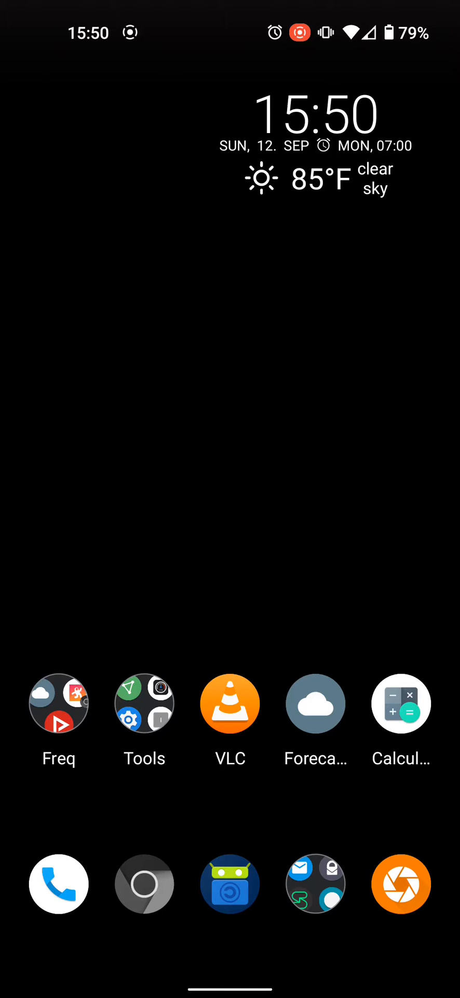
pyautogui.scroll(3)
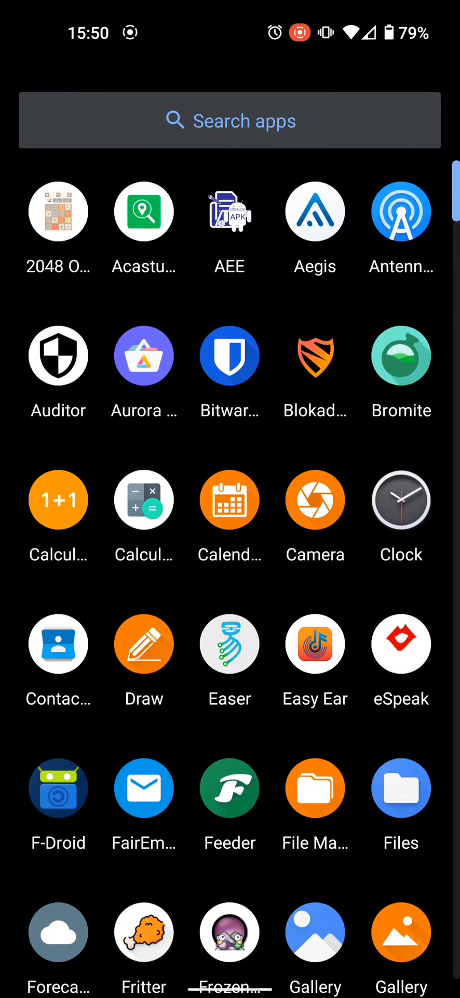
pyautogui.scroll(3)
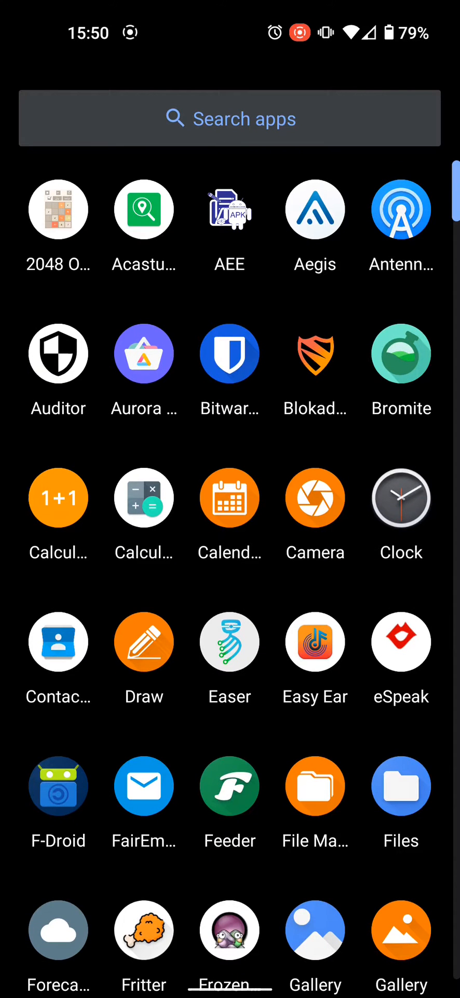